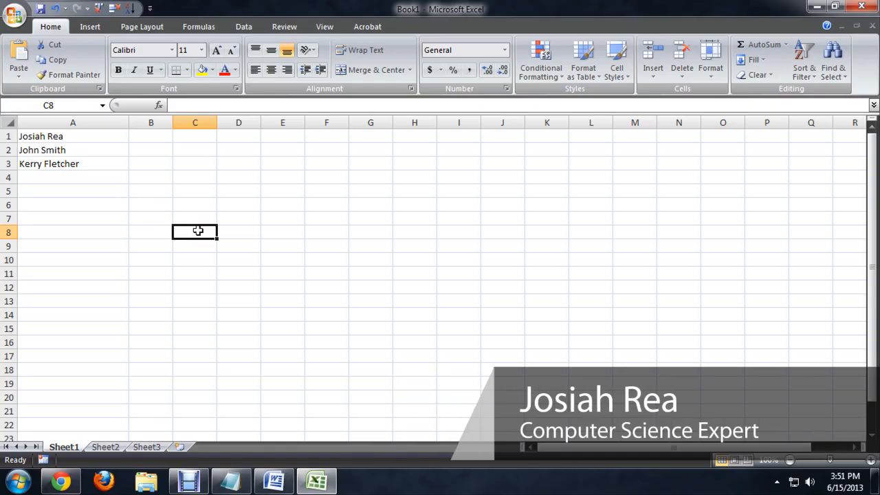
Step: Select the three full names in cells A1 through A3
left_click(72, 150)
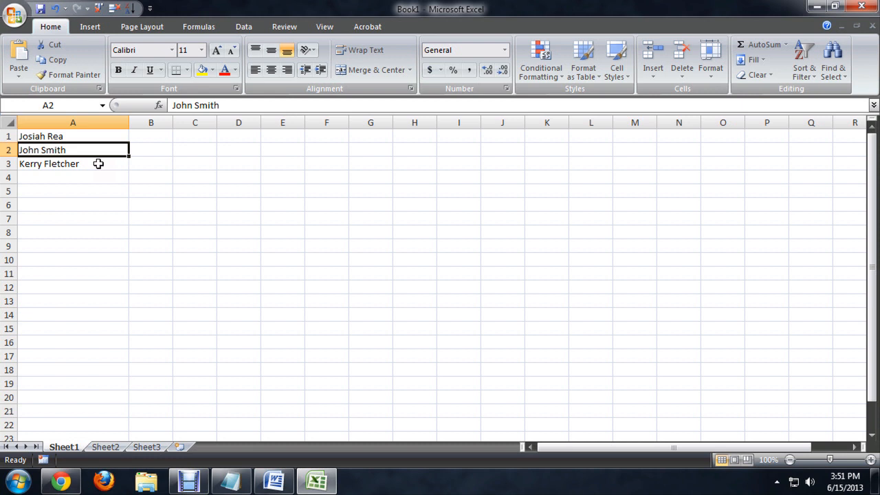
left_click(151, 204)
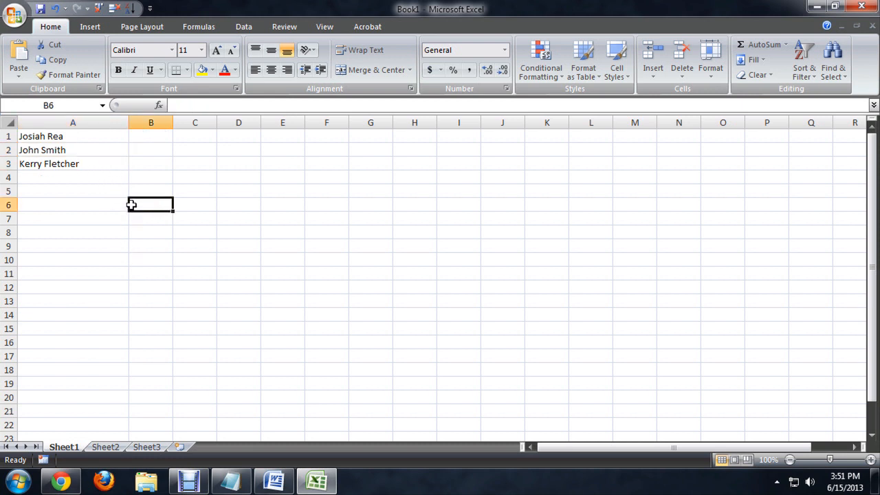
left_click_drag(73, 164, 72, 178)
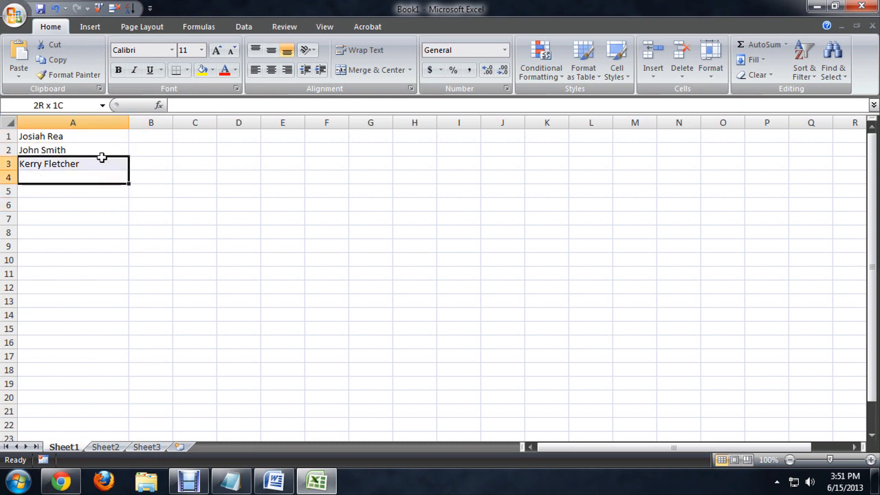
left_click(195, 178)
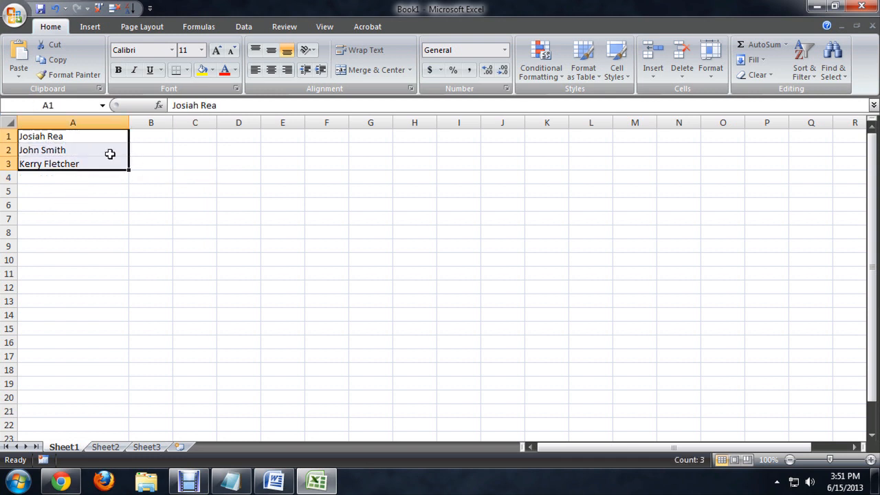
Step: Start Text to Columns on the names as Delimited data and advance to delimiters
left_click(244, 26)
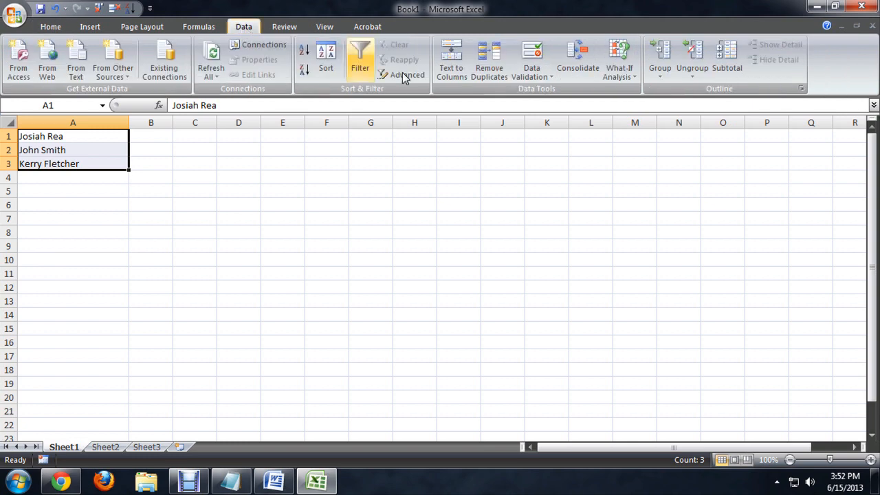
left_click(452, 59)
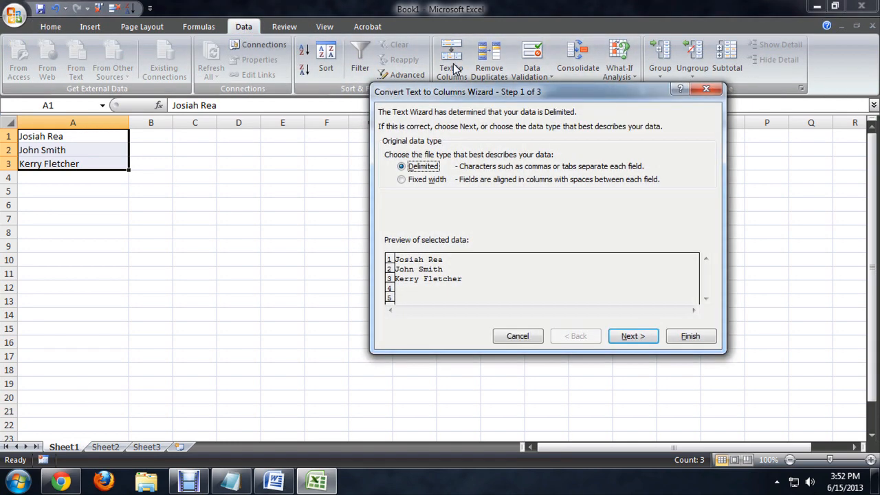
mouse_move(533, 210)
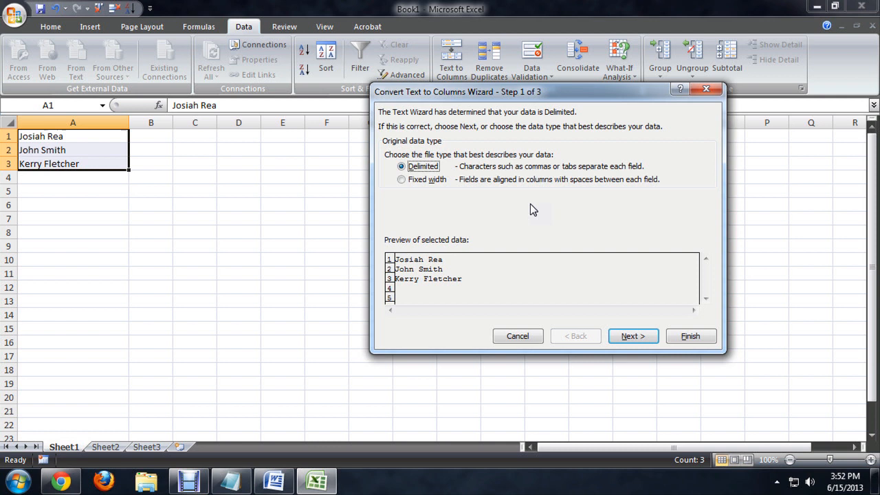
mouse_move(433, 193)
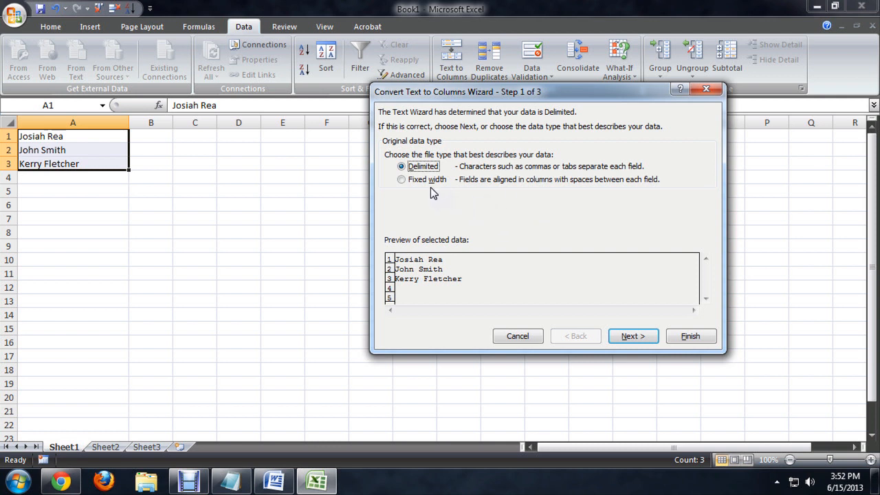
left_click(400, 179)
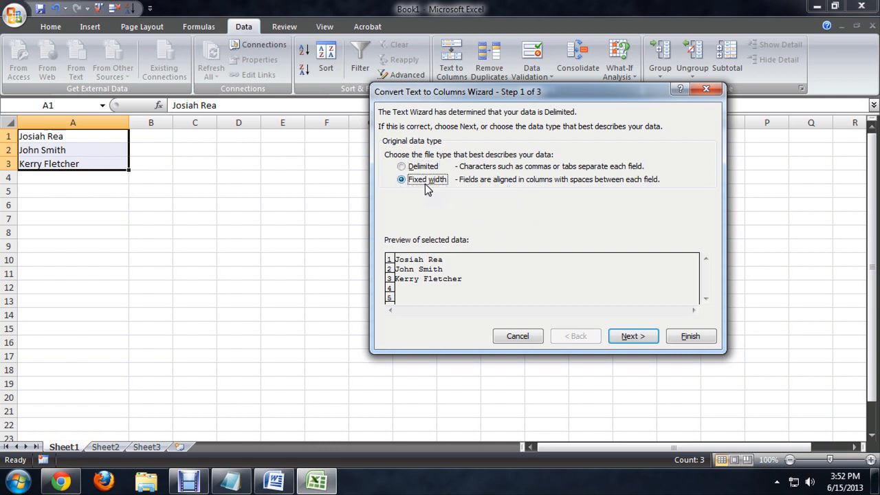
mouse_move(434, 198)
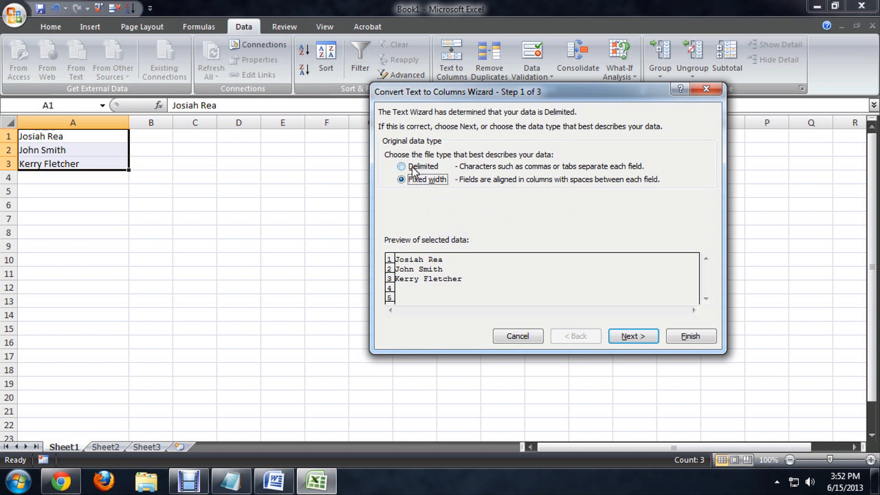
left_click(402, 167)
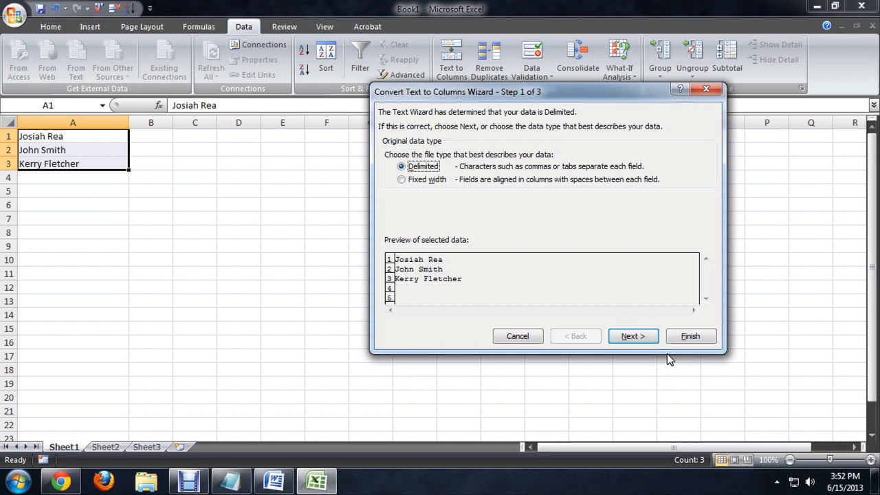
left_click(632, 335)
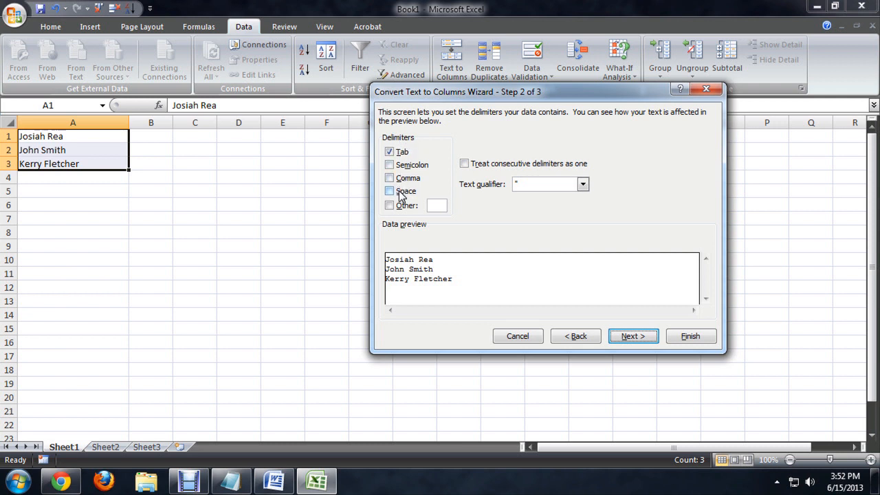
Step: Split at spaces only, putting first names in column A and last names in B
left_click(390, 177)
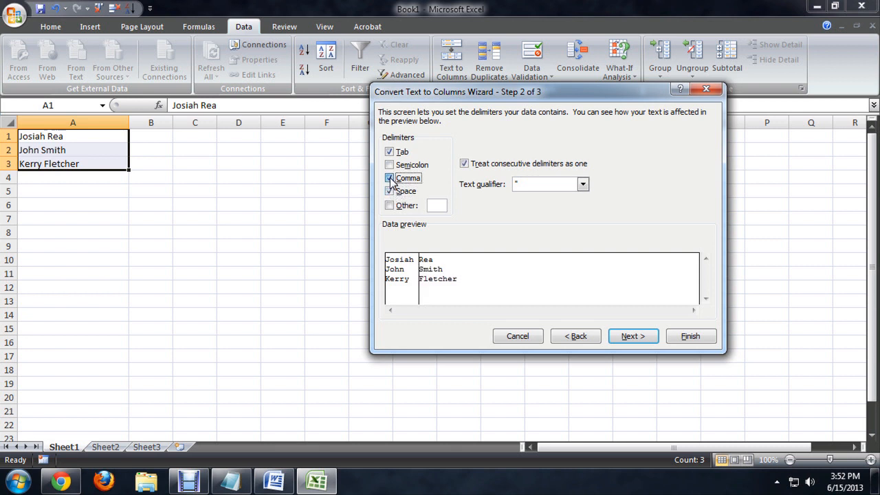
left_click(390, 191)
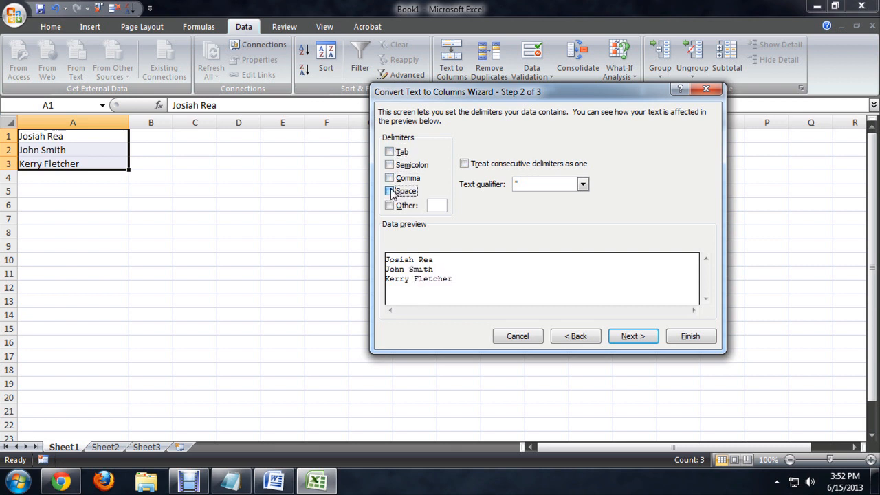
left_click(389, 191)
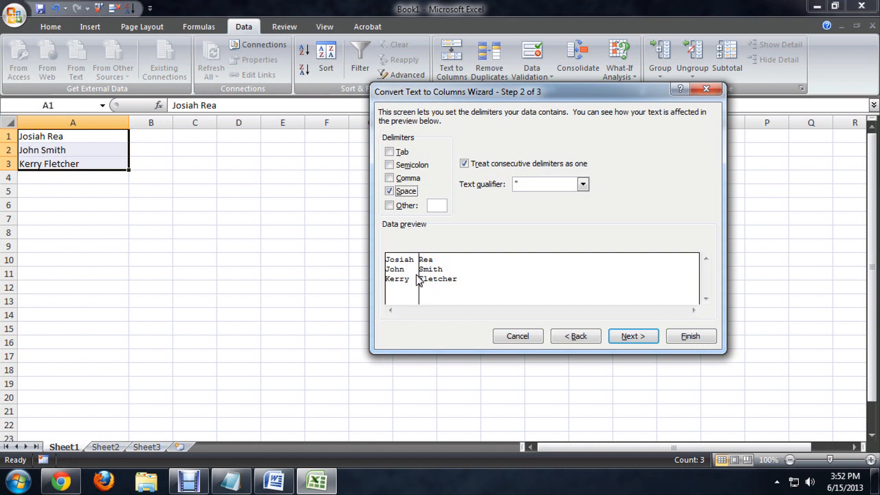
mouse_move(451, 283)
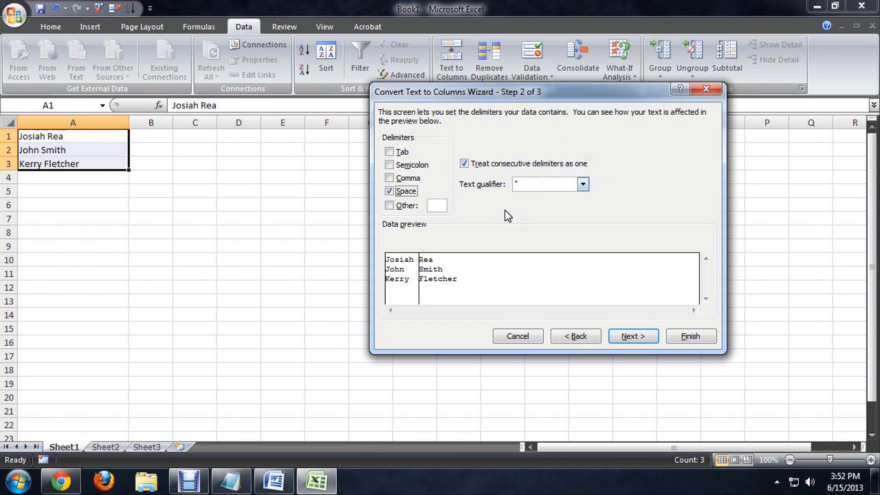
left_click(632, 336)
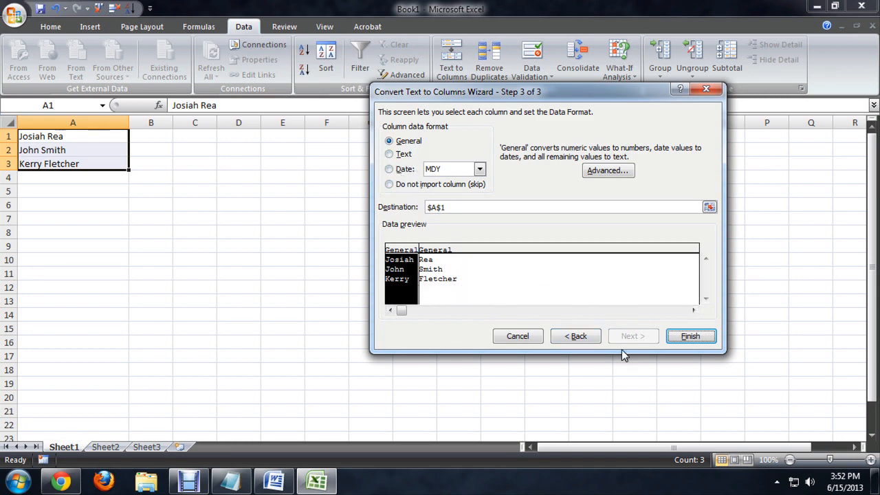
left_click(689, 336)
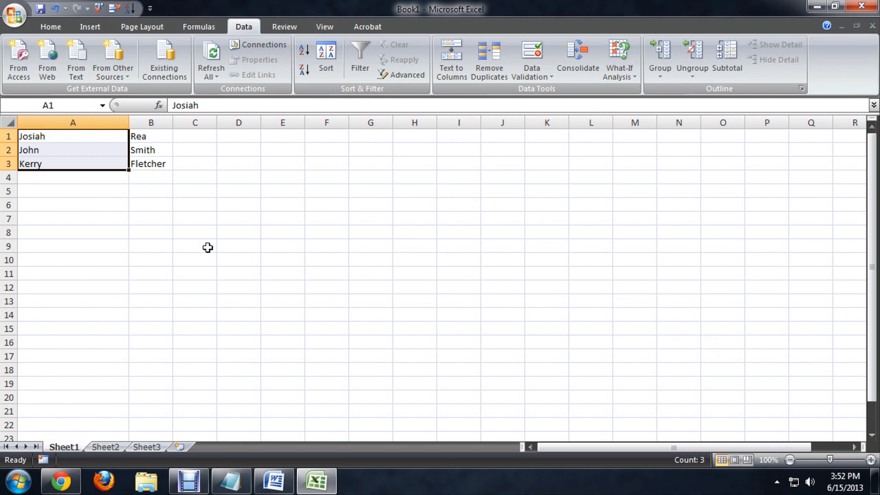